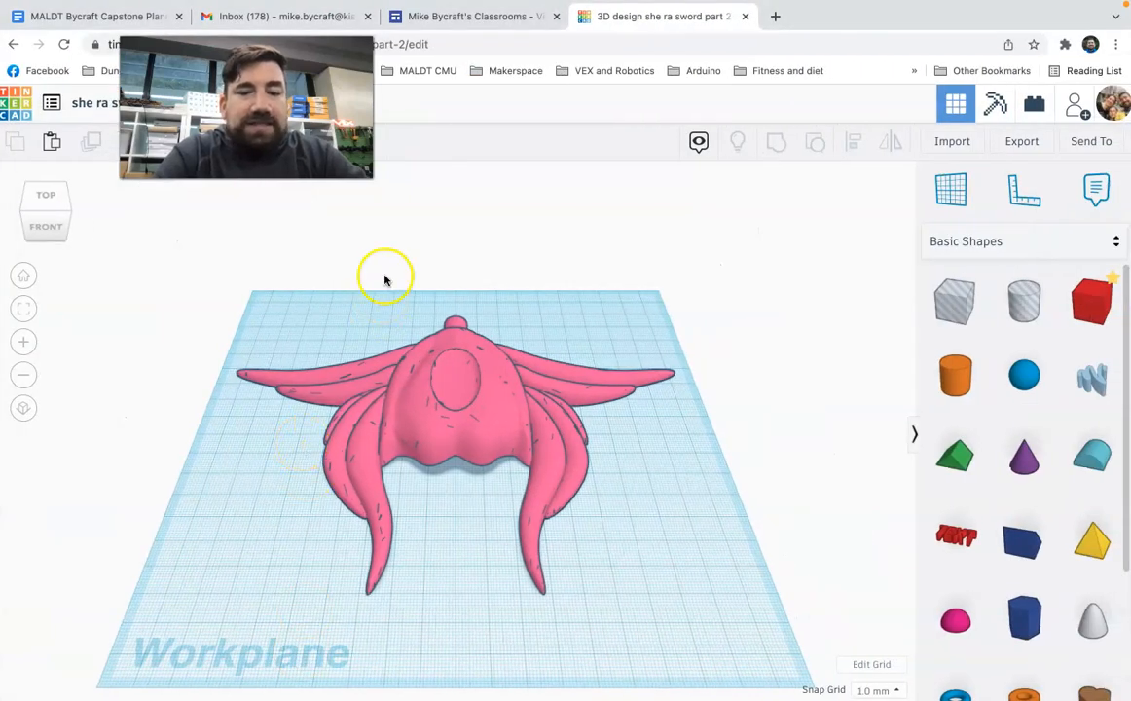
pyautogui.moveTo(387, 227)
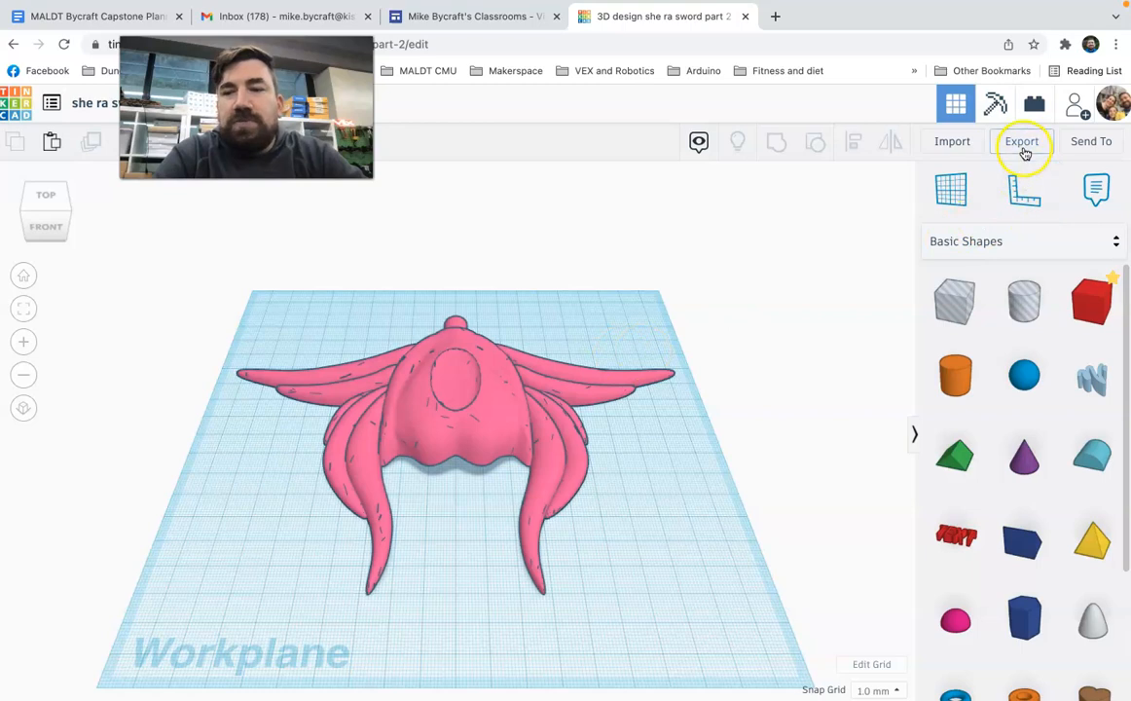
pyautogui.moveTo(1021, 141)
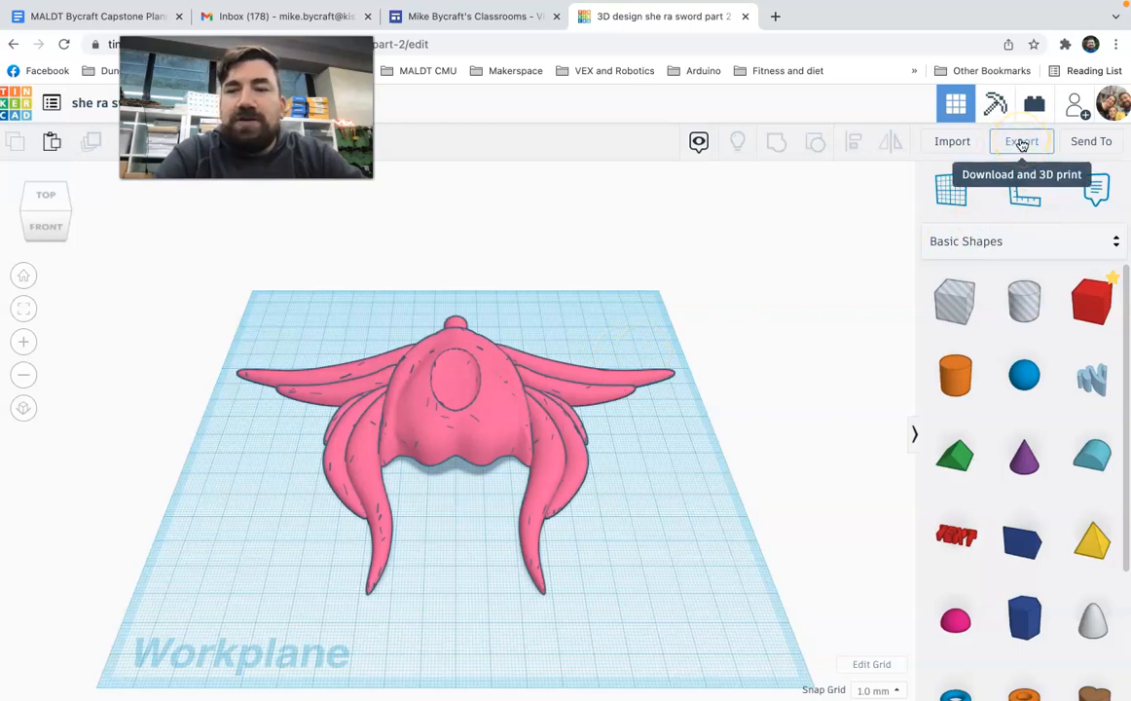
# Step: Download everything in the sword-part design as 'she ra sword part 2.stl'
pyautogui.click(1021, 141)
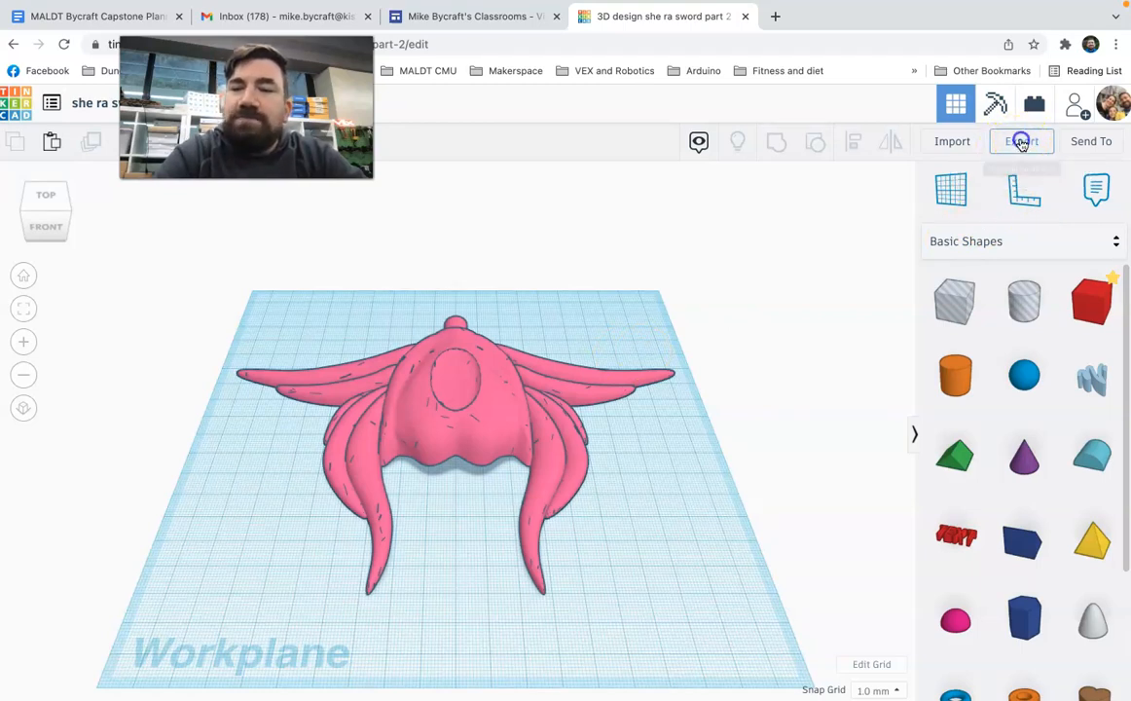
pyautogui.click(1022, 141)
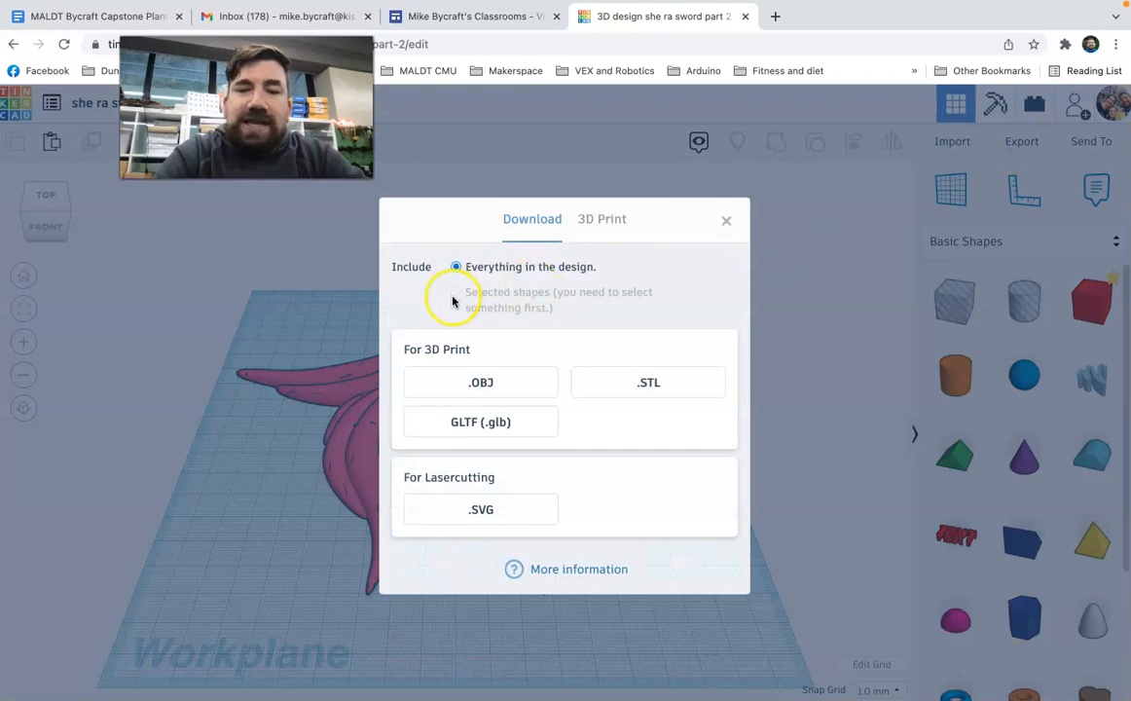
pyautogui.moveTo(456, 304)
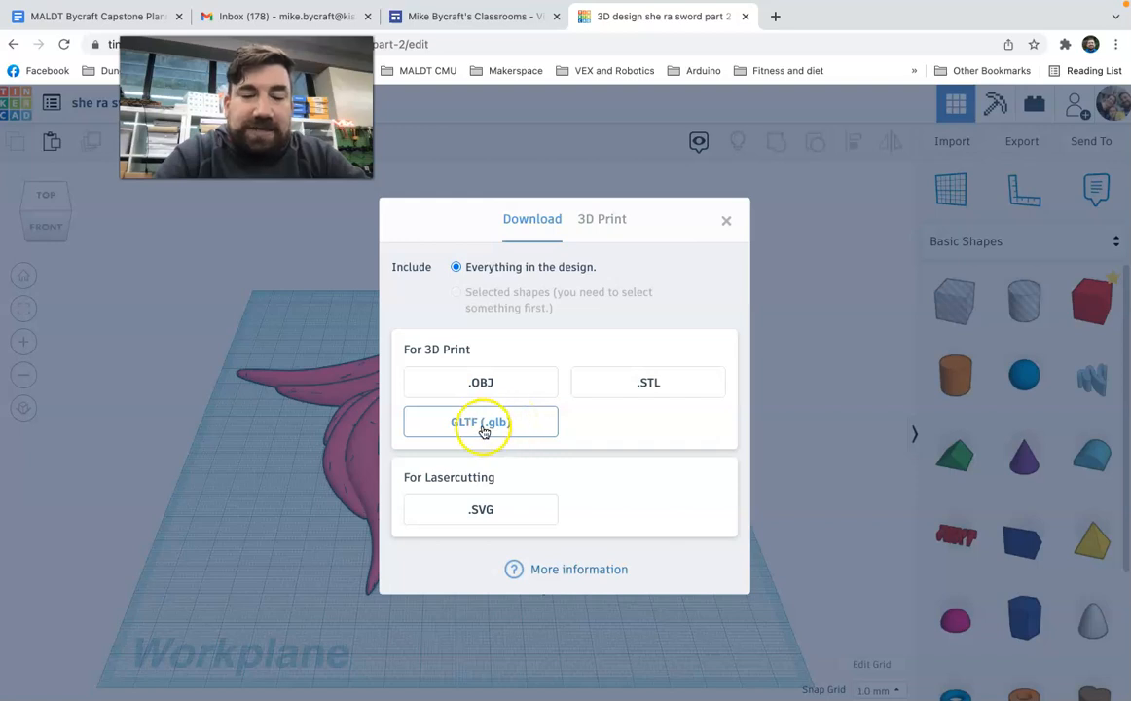
pyautogui.moveTo(481, 510)
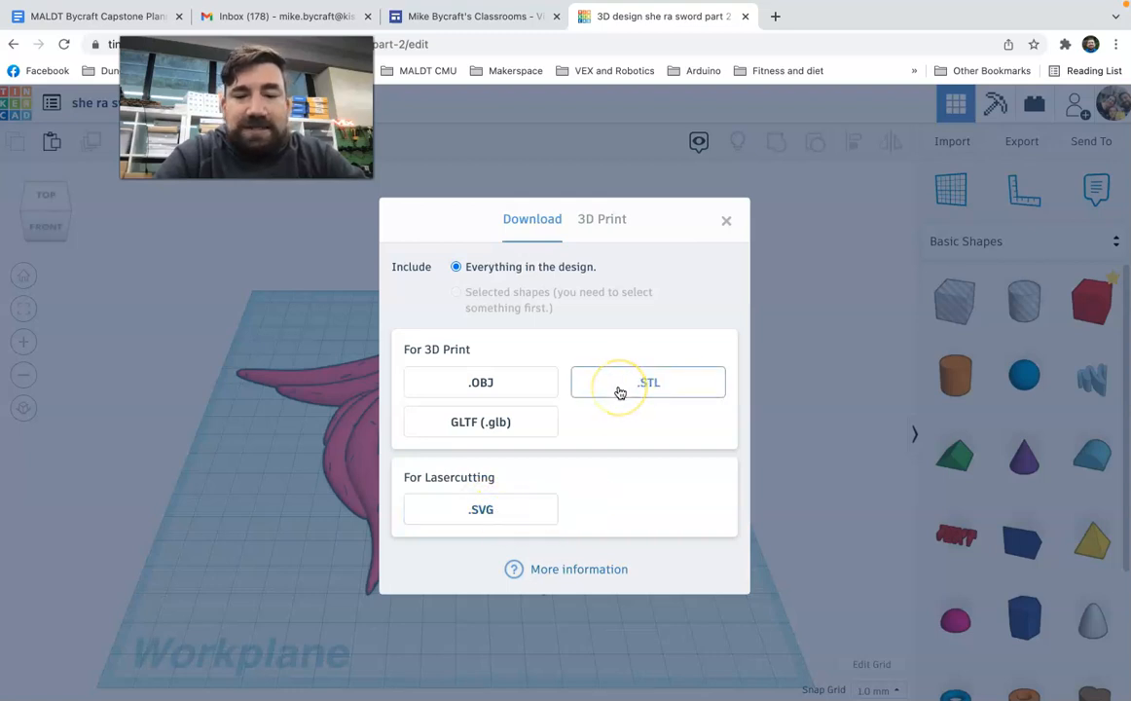
pyautogui.click(647, 382)
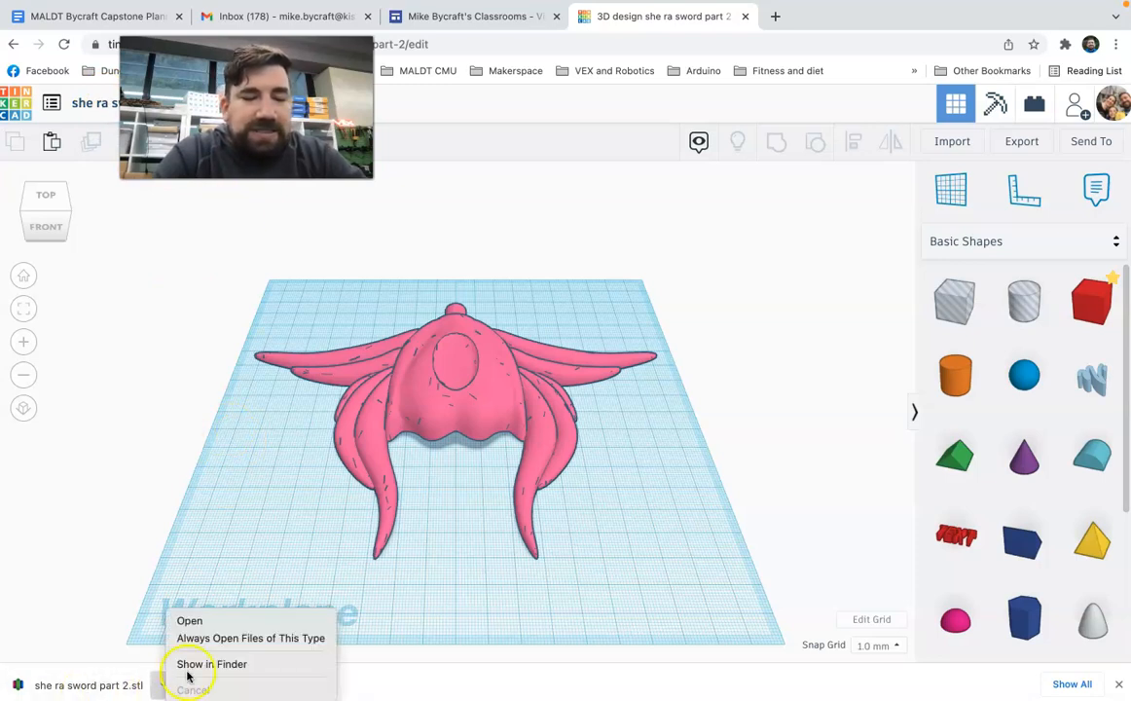
# Step: Reveal 'she ra sword part 2.stl' in Finder, then close the Finder window
pyautogui.click(212, 664)
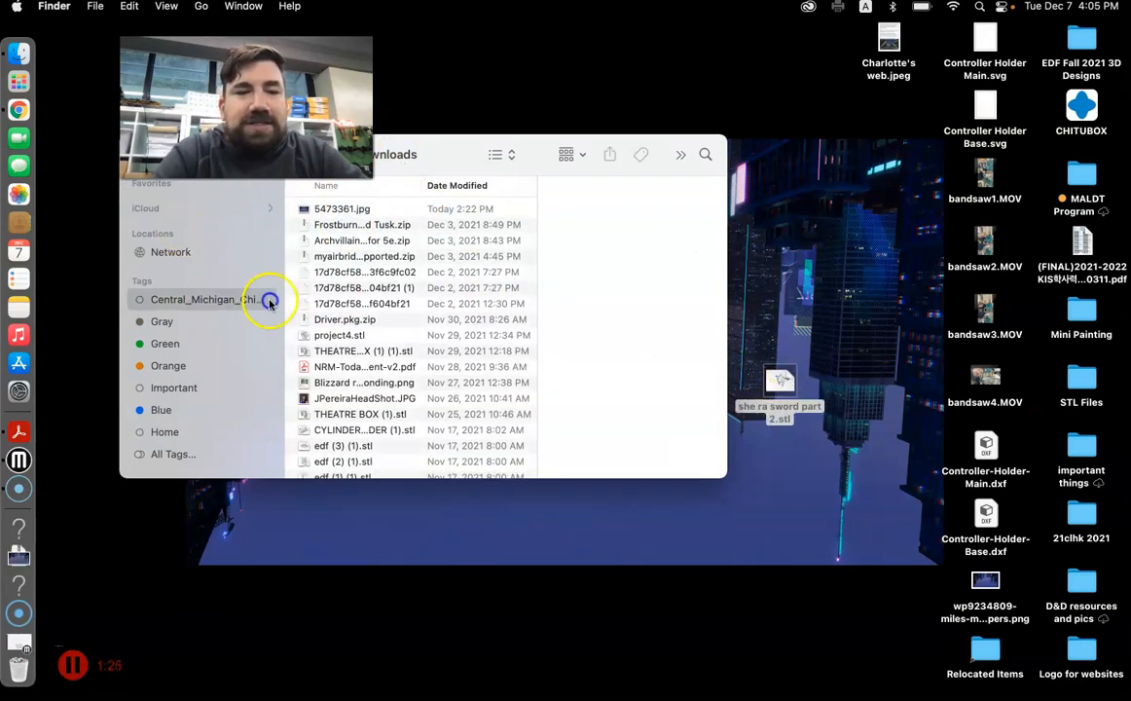
pyautogui.click(165, 343)
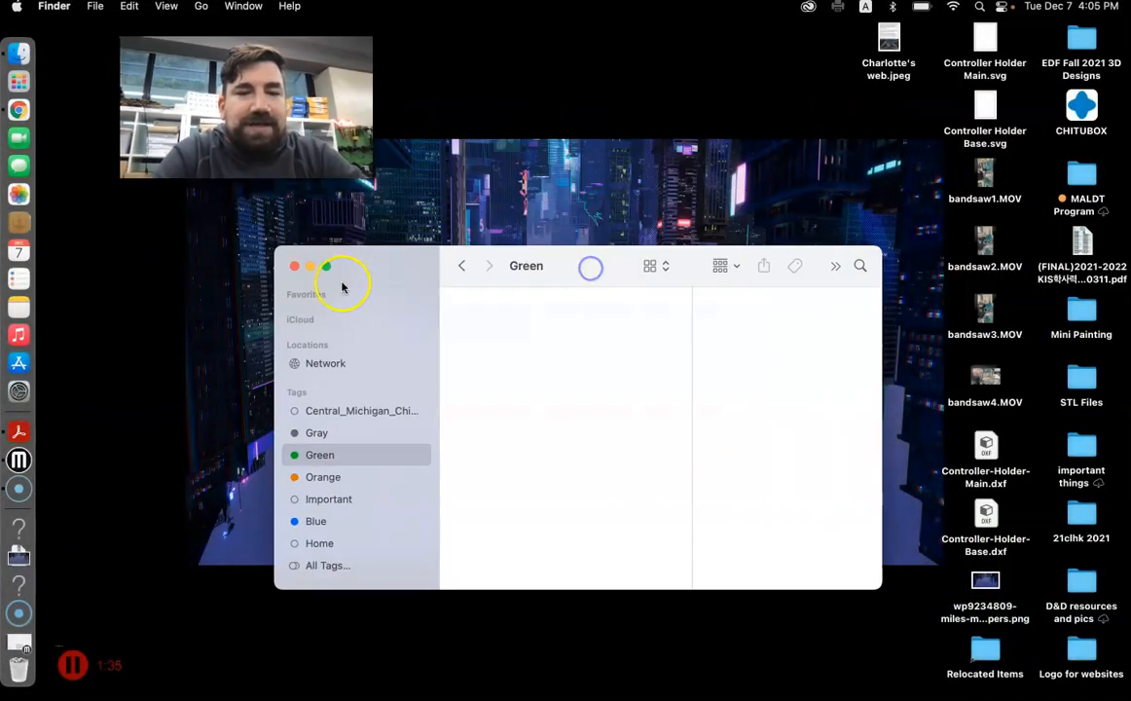
pyautogui.click(294, 266)
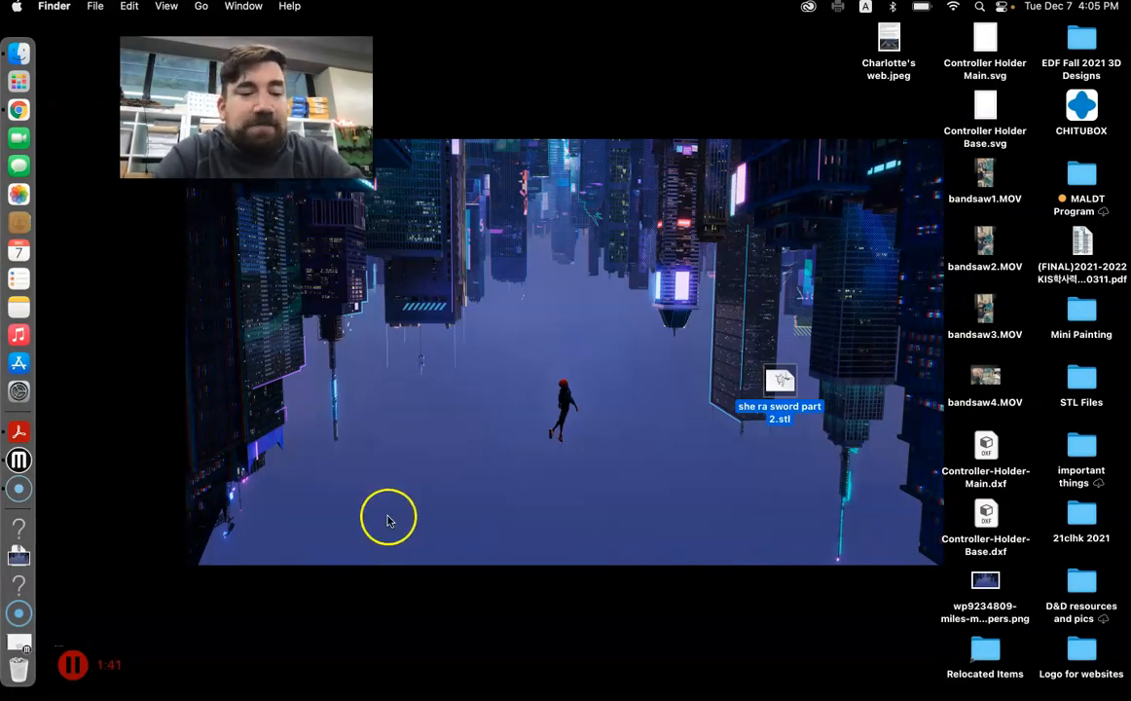
pyautogui.moveTo(212, 456)
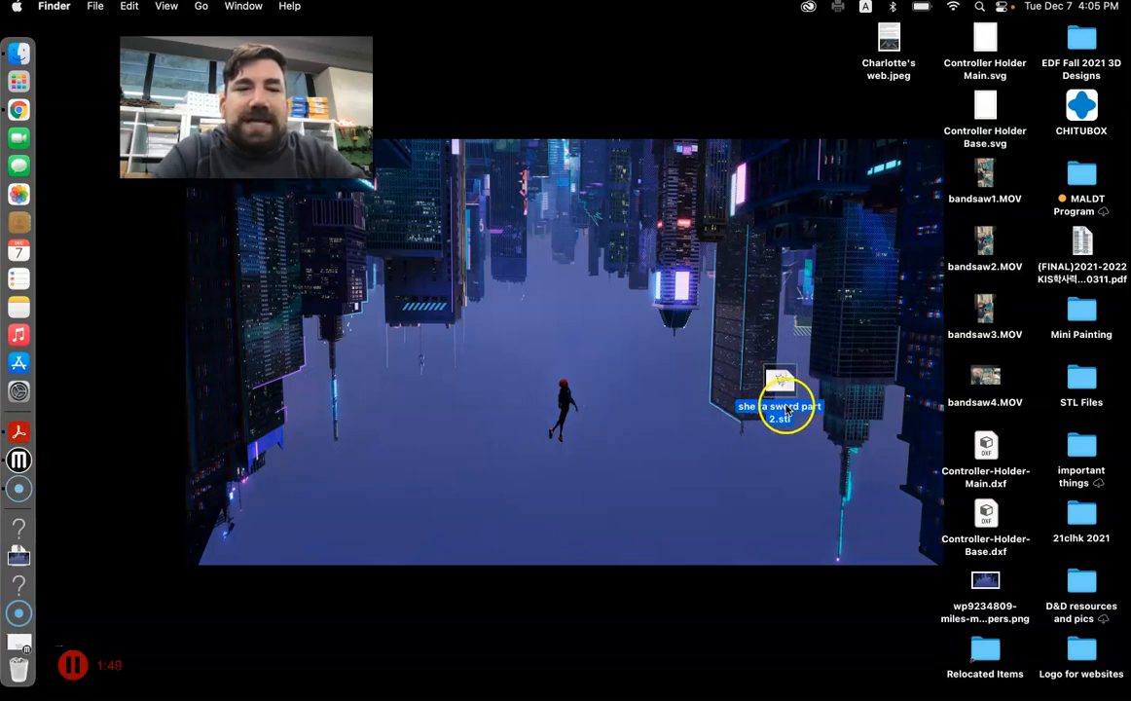
pyautogui.moveTo(661, 401)
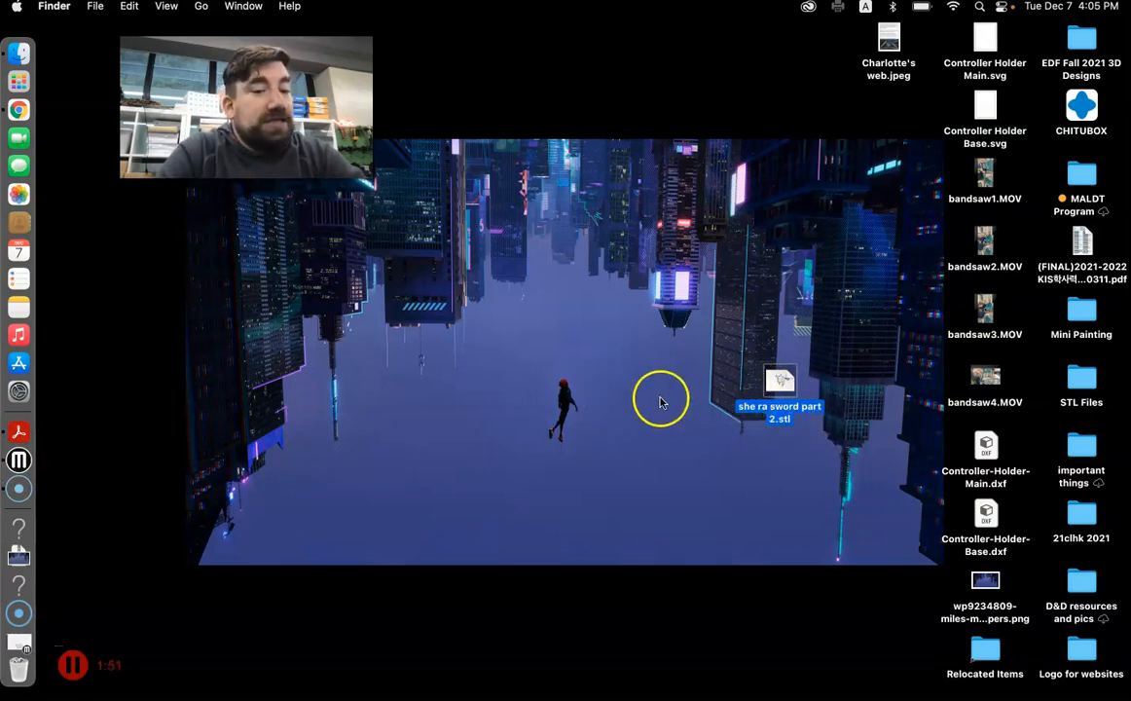
pyautogui.moveTo(19, 460)
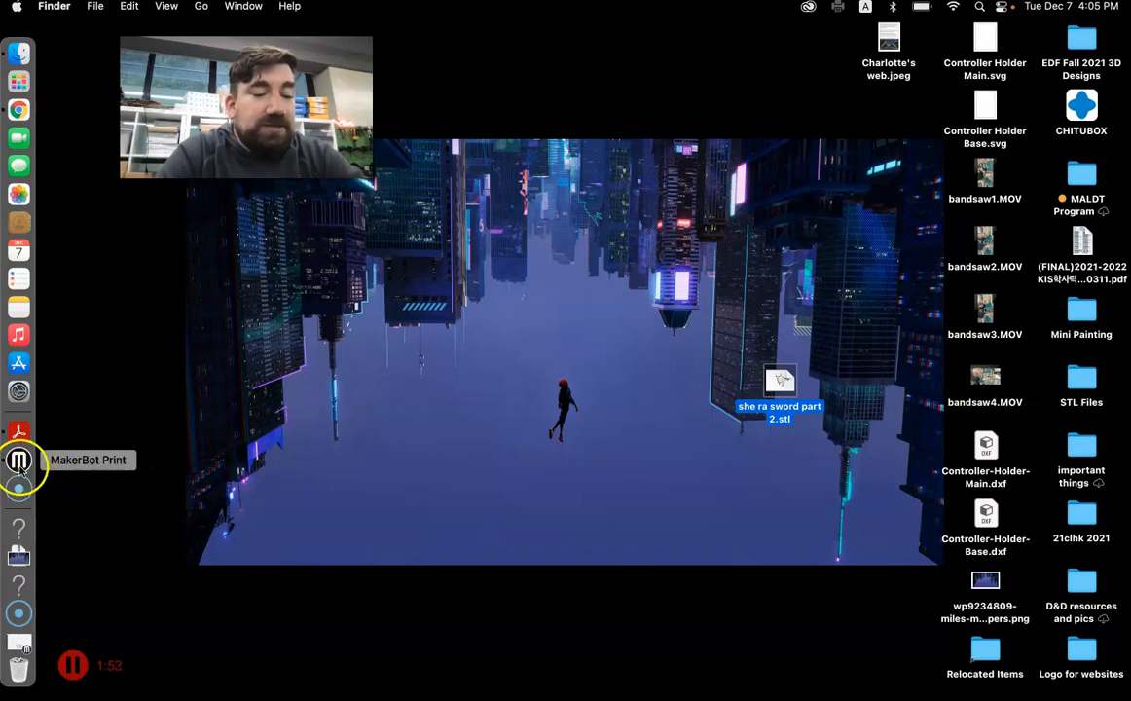
# Step: Launch MakerBot Print from the Dock
pyautogui.click(18, 460)
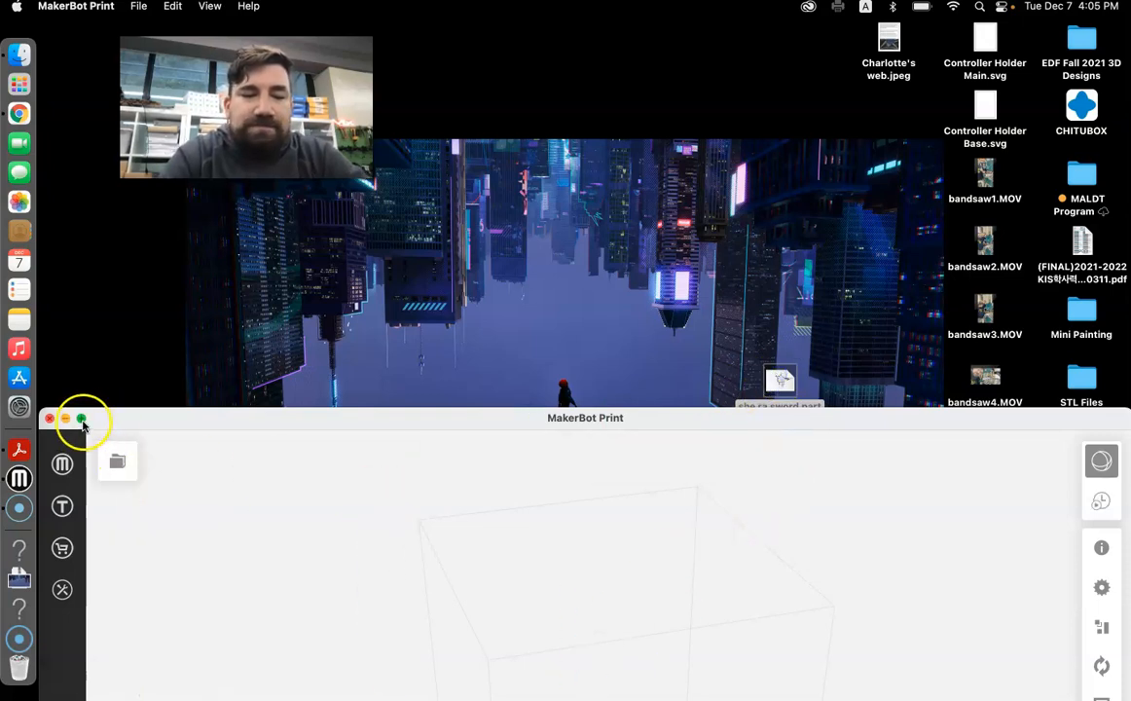
# Step: Maximize the MakerBot Print window to full screen
pyautogui.click(80, 417)
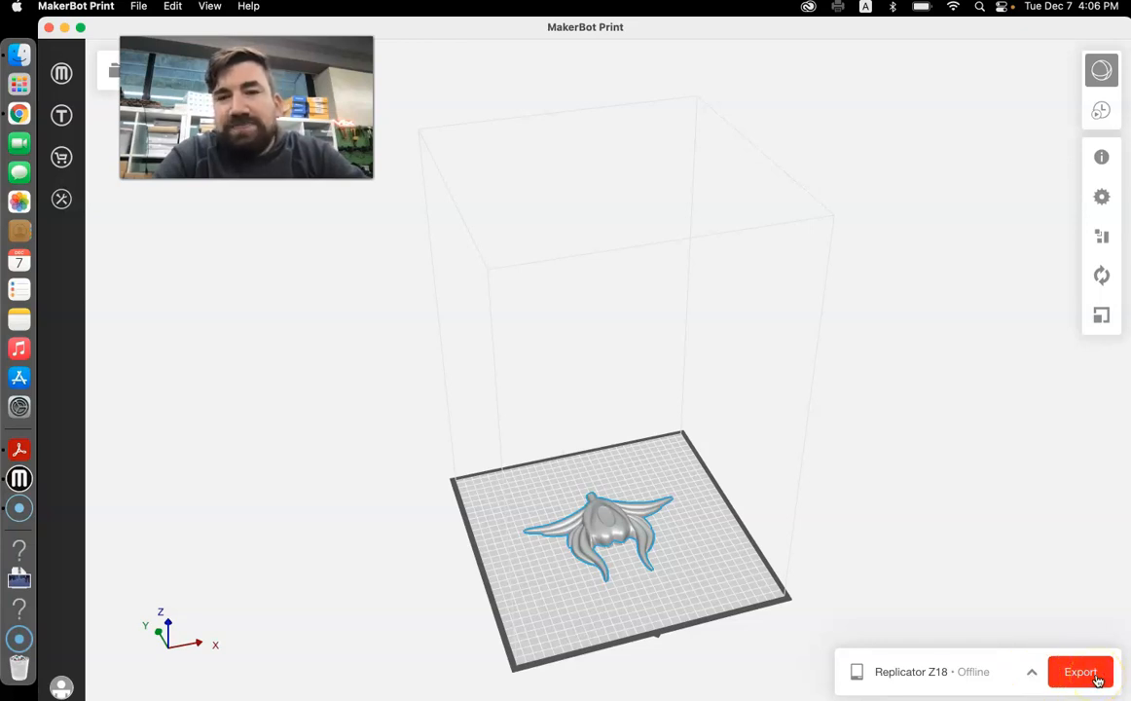
# Step: Export the sliced print as 'she ra sword 2' to the Desktop
pyautogui.click(1079, 672)
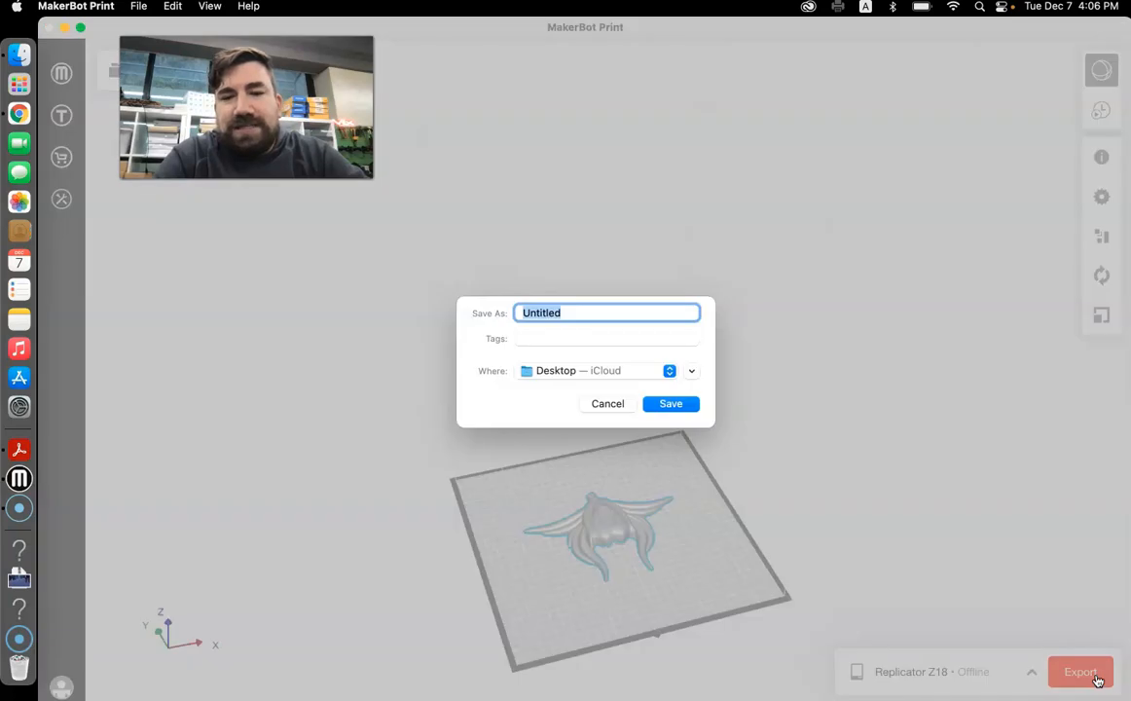
pyautogui.write('she ra sword 2')
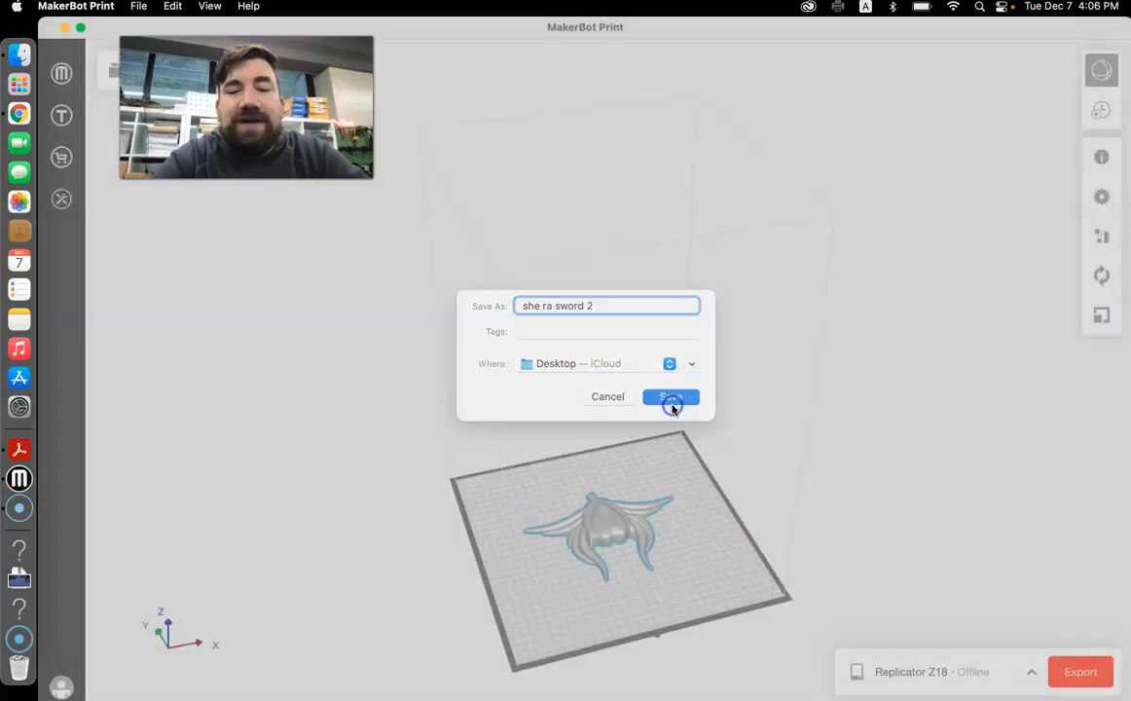
pyautogui.click(670, 396)
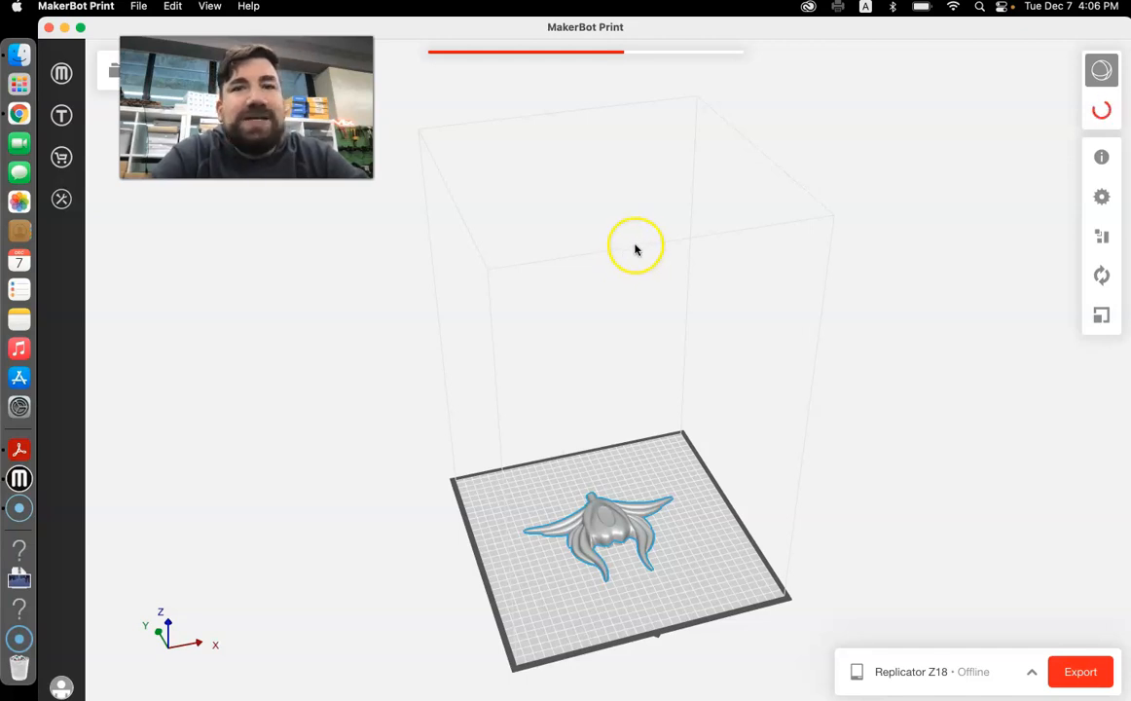
pyautogui.moveTo(487, 236)
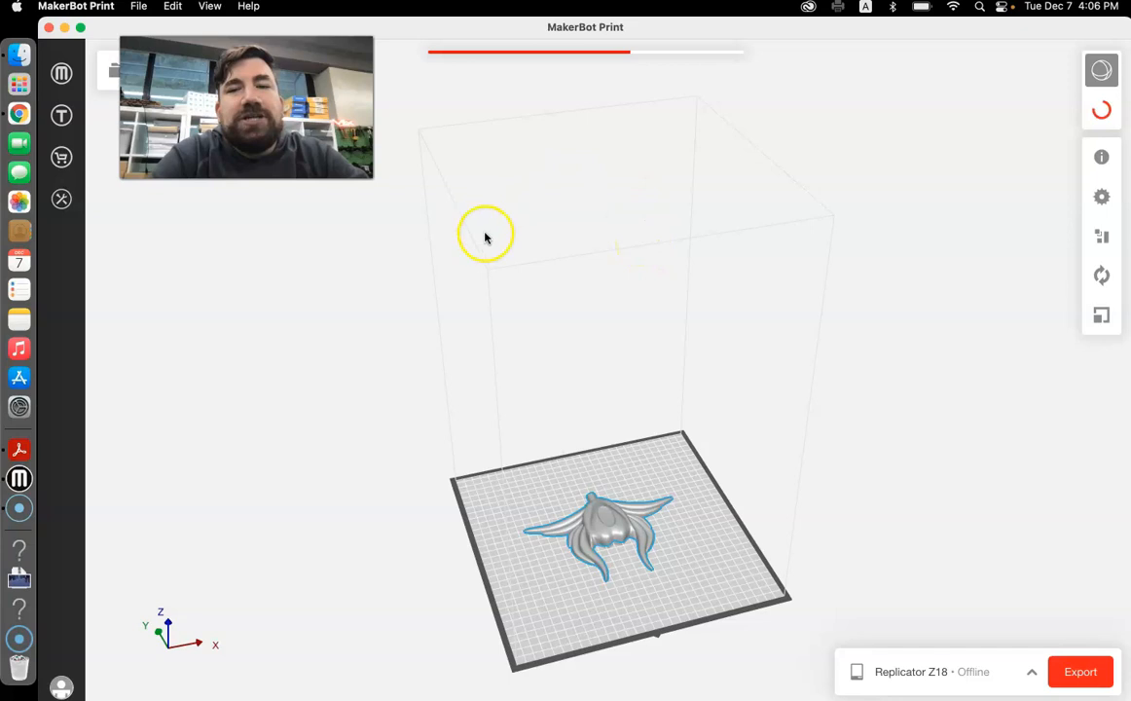
pyautogui.moveTo(552, 295)
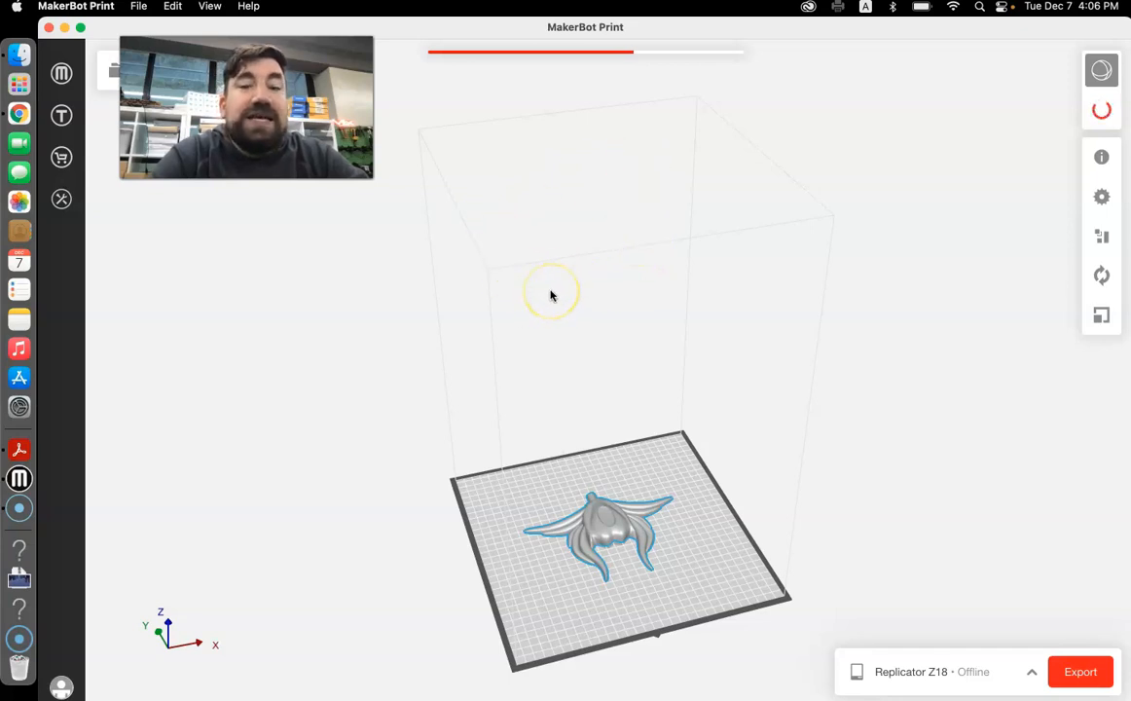
pyautogui.moveTo(589, 237)
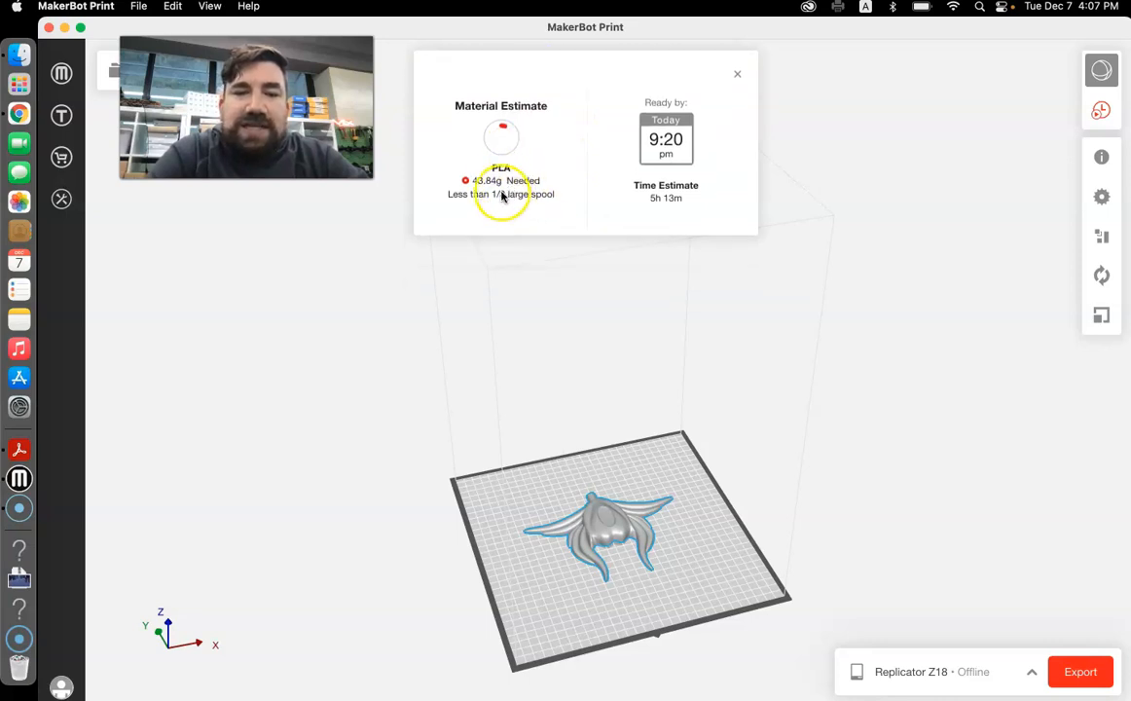
pyautogui.click(1081, 672)
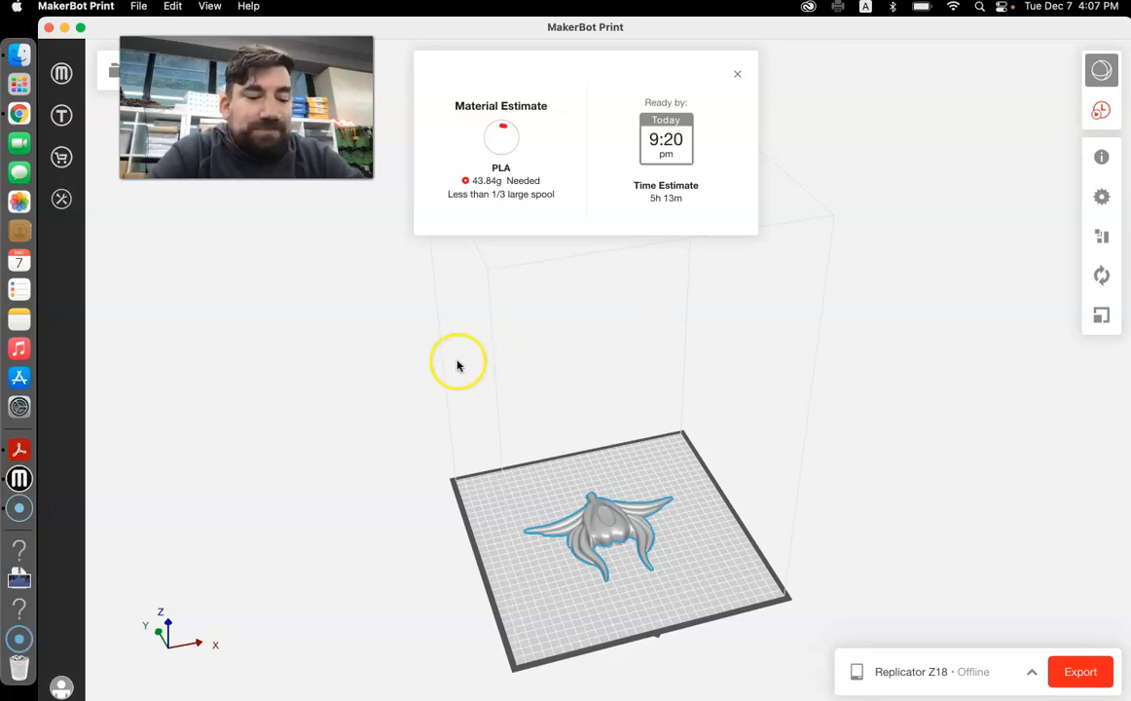
pyautogui.moveTo(78, 670)
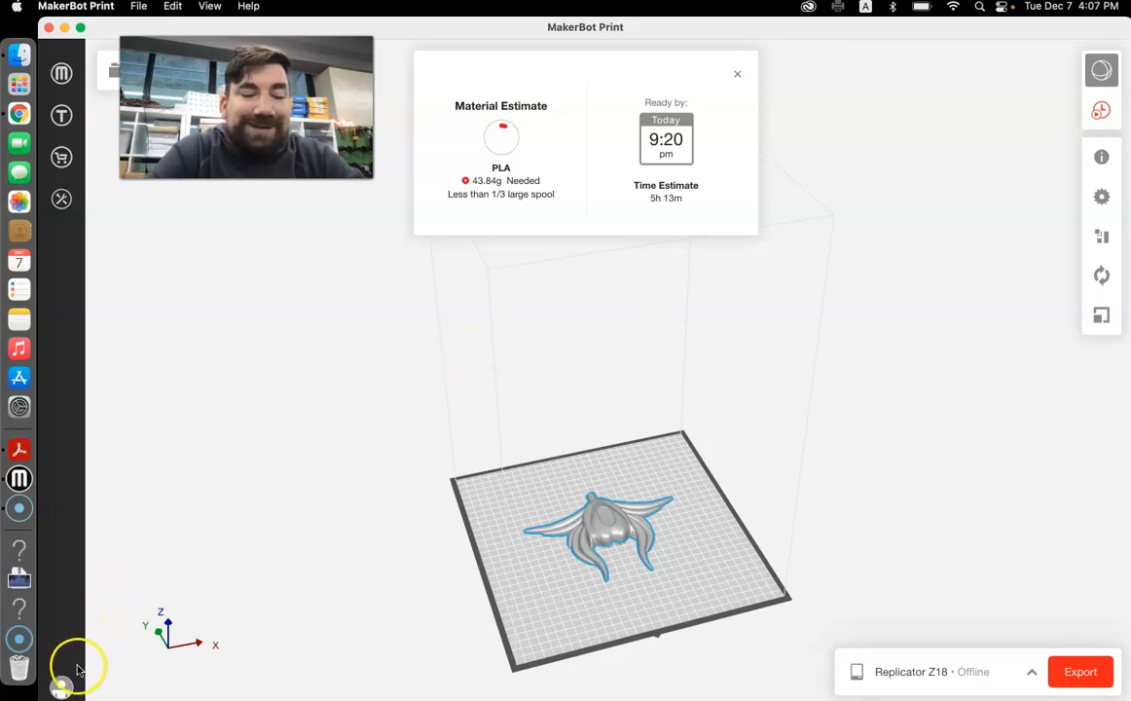